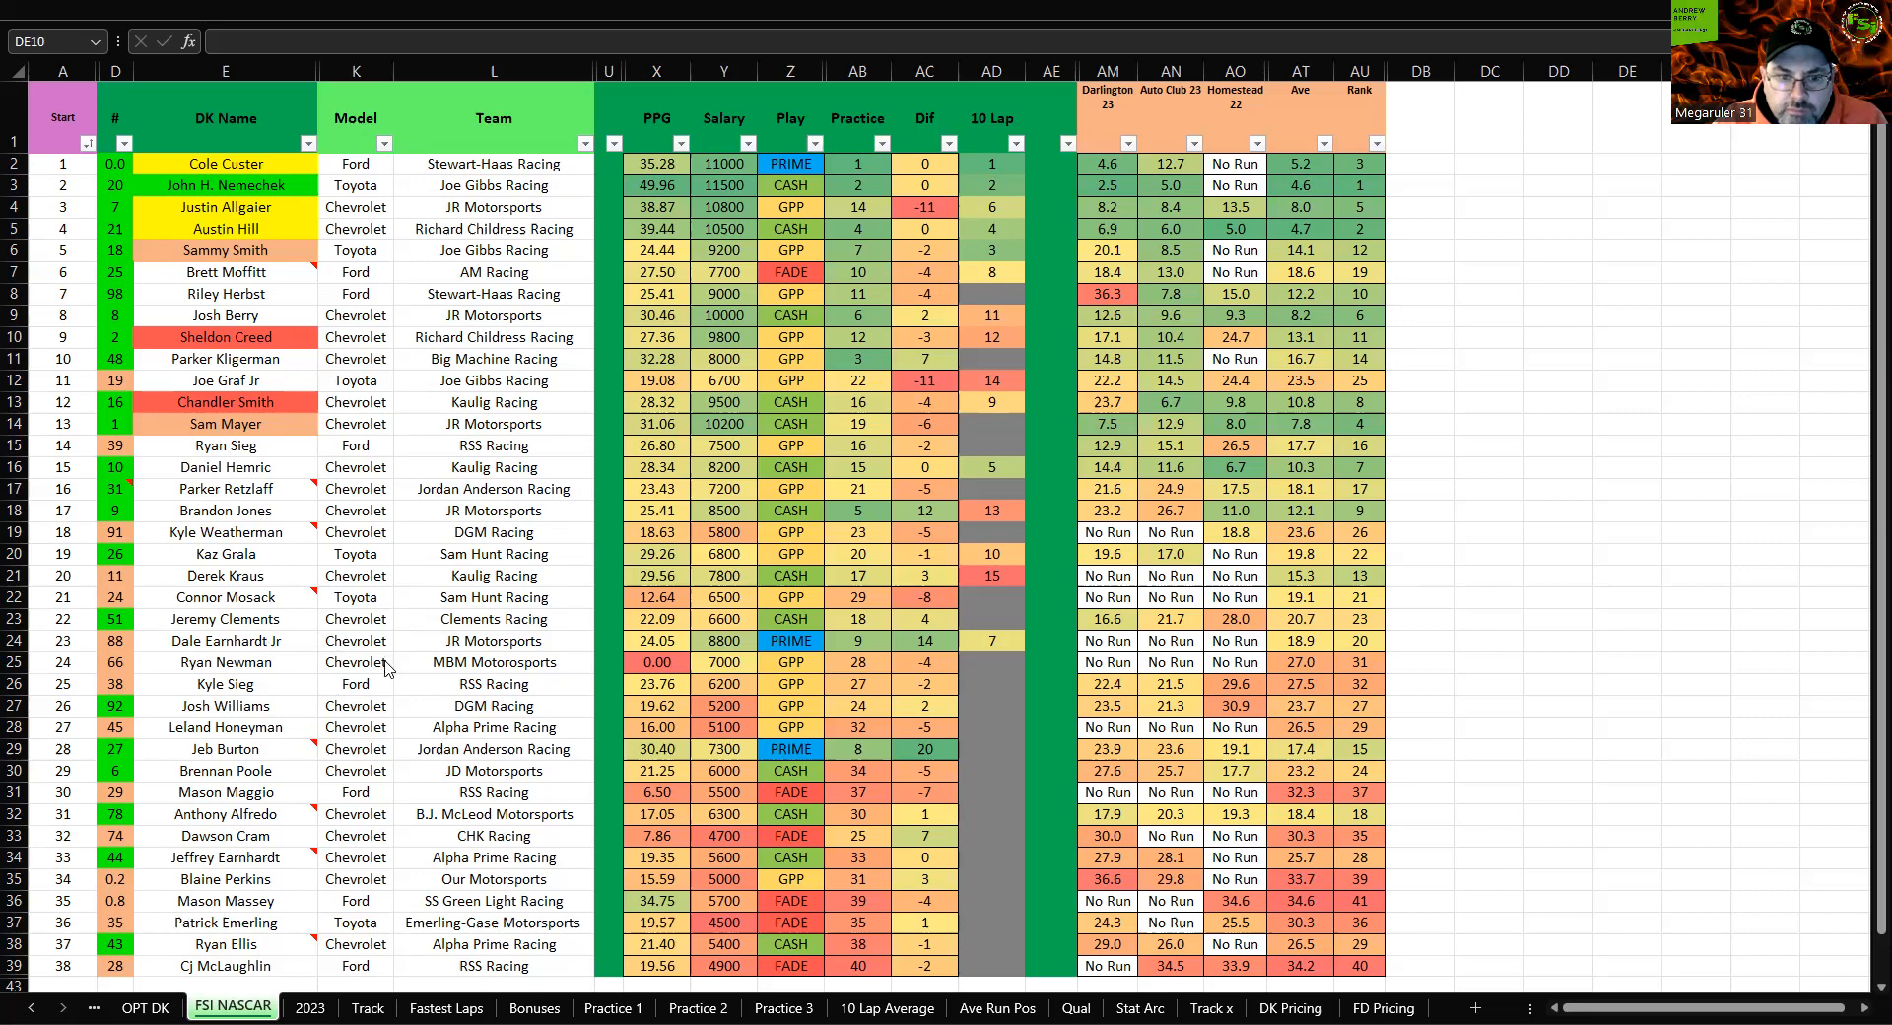
{"action": "type", "text": "ford"}
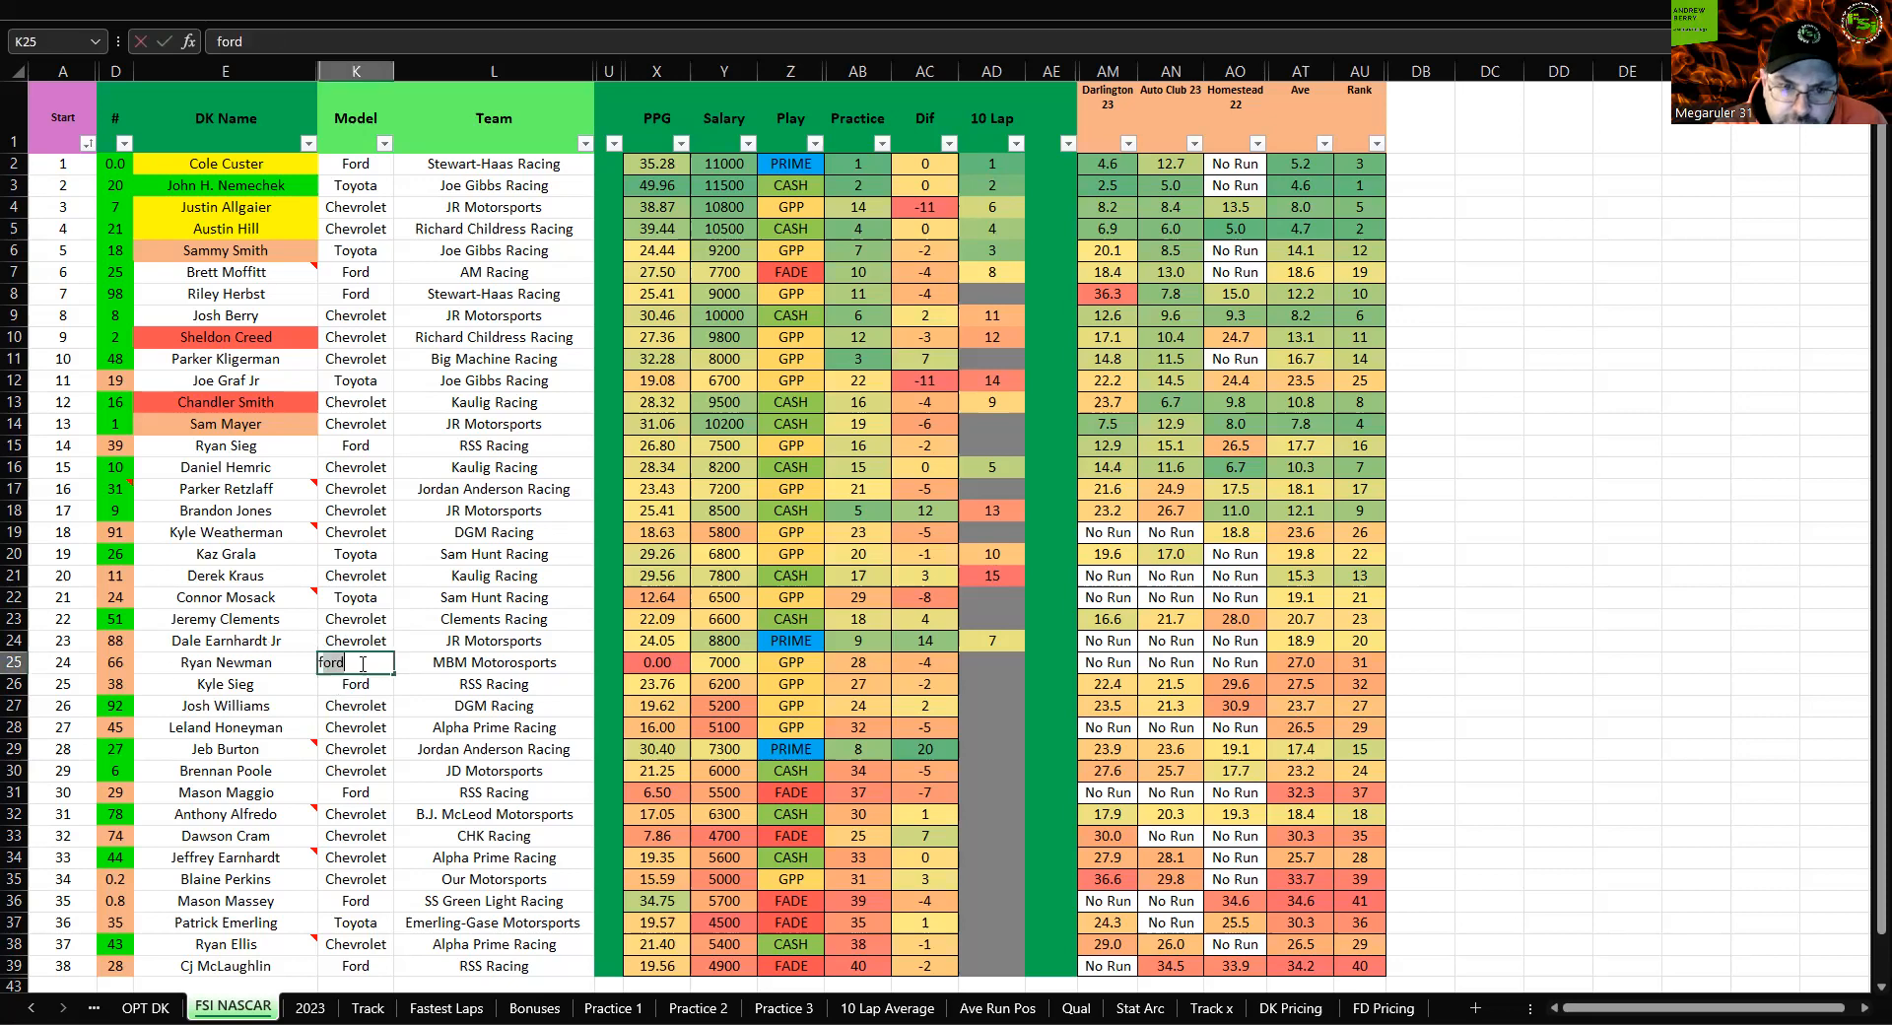